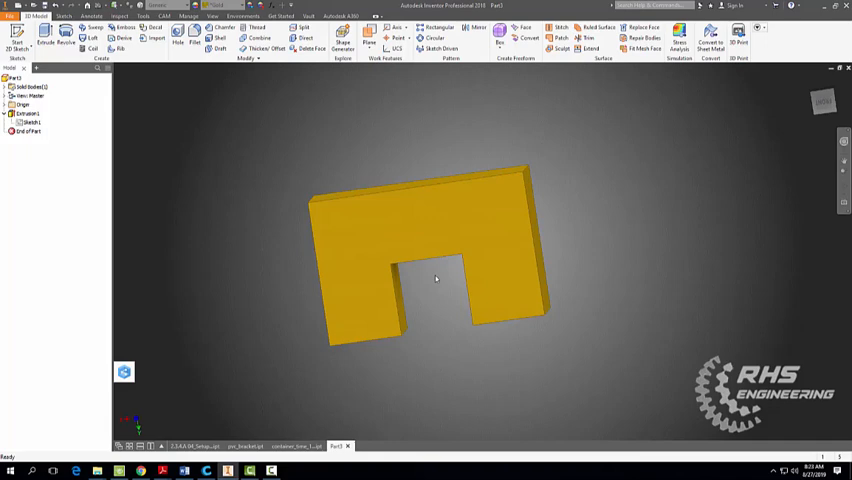
mouse_move(435, 274)
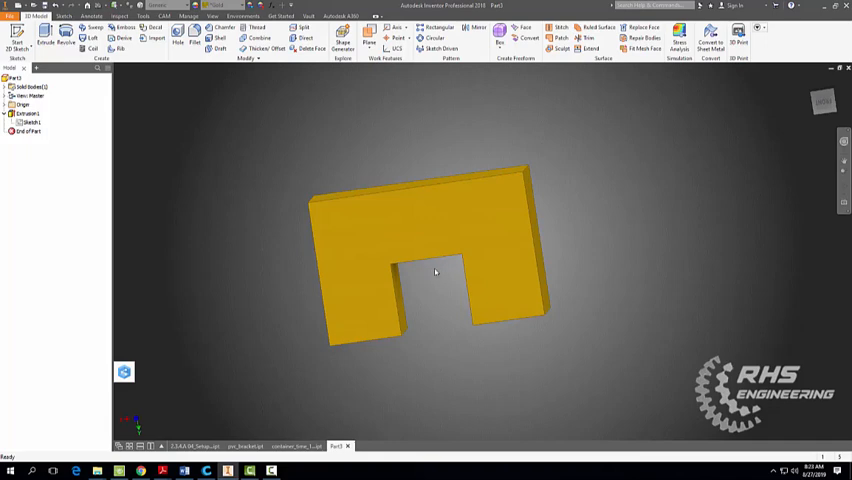
mouse_move(425, 281)
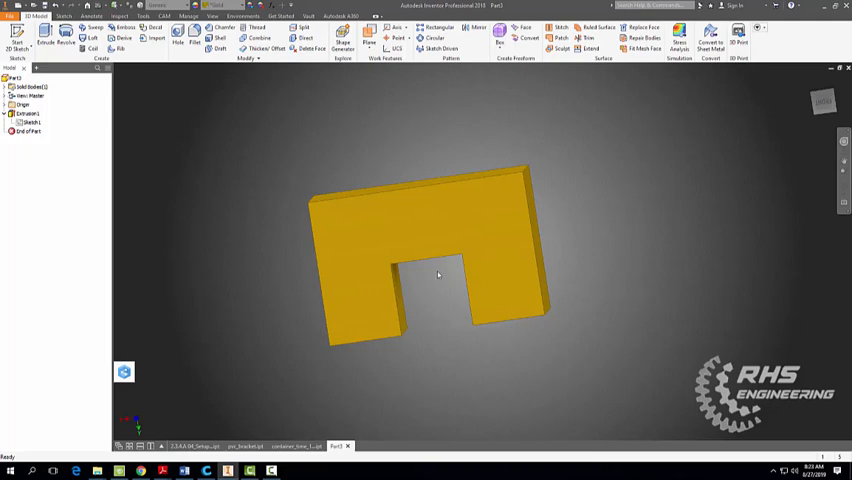
mouse_move(434, 275)
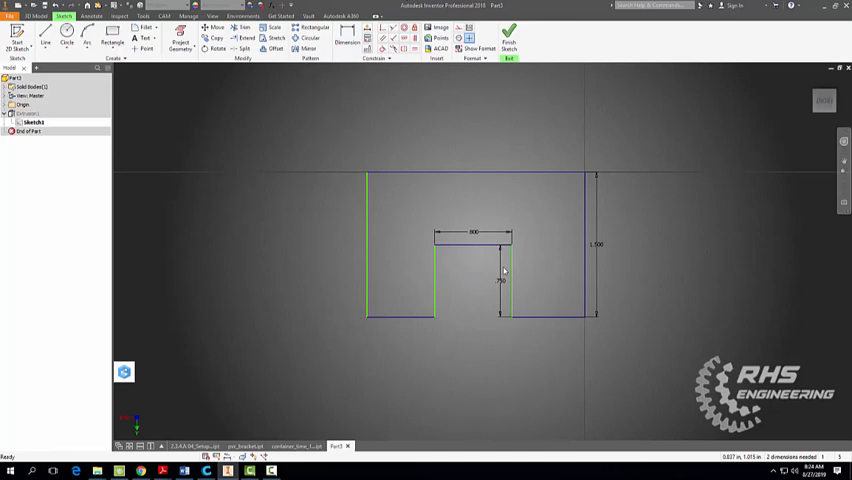
Step: Dimension the C-shape's bottom leg widths in Sketch1, correcting .75 to .725
left_click(347, 42)
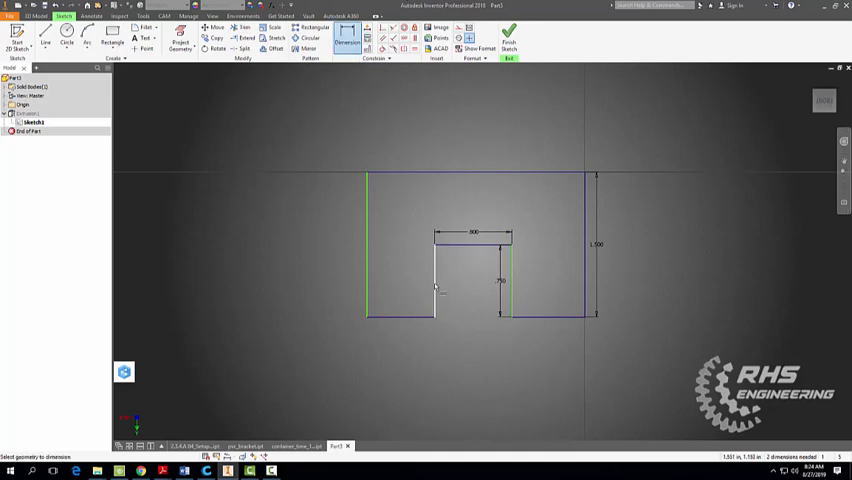
left_click(400, 355)
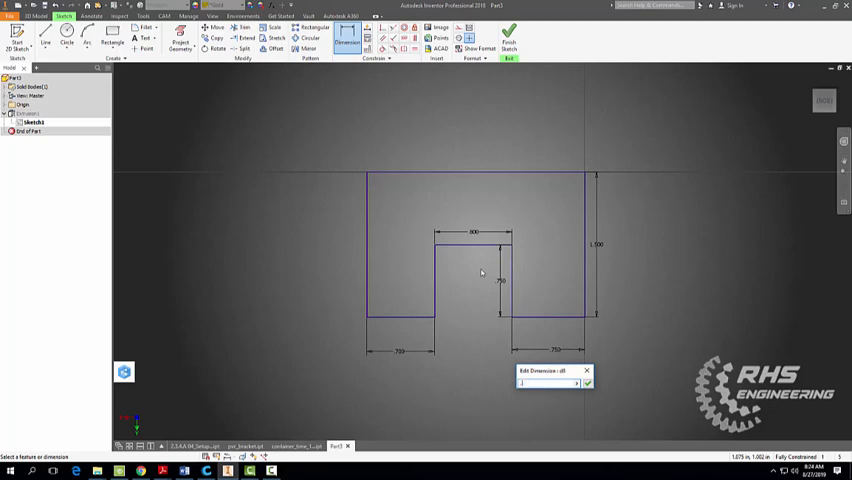
type(".75")
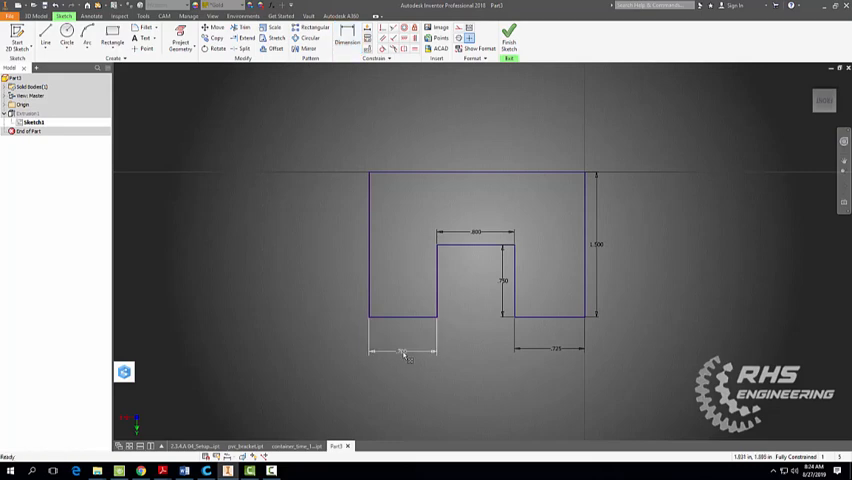
double_click(404, 352)
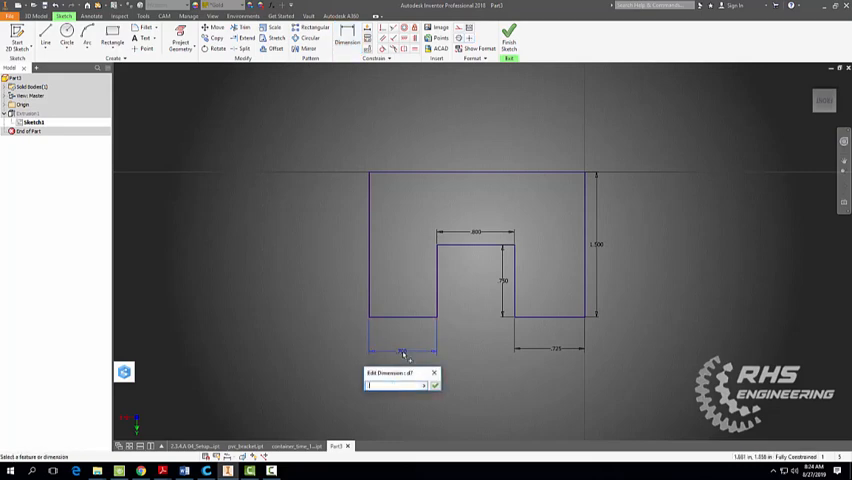
type(".725")
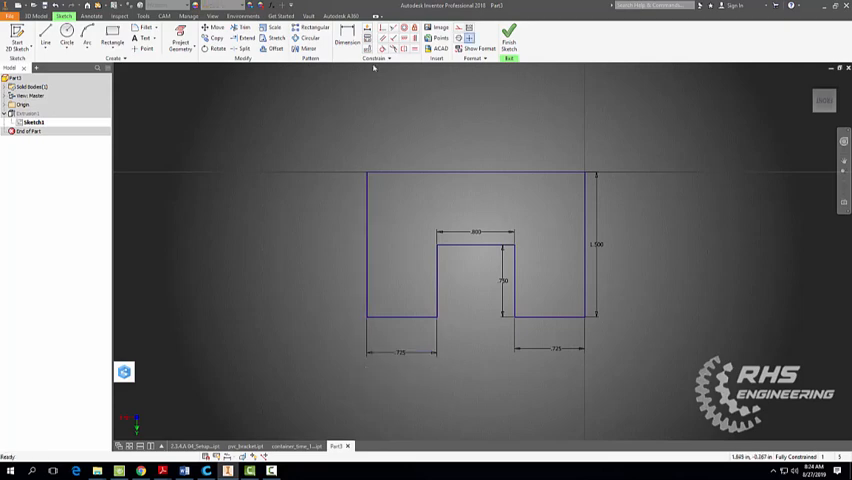
left_click(347, 40)
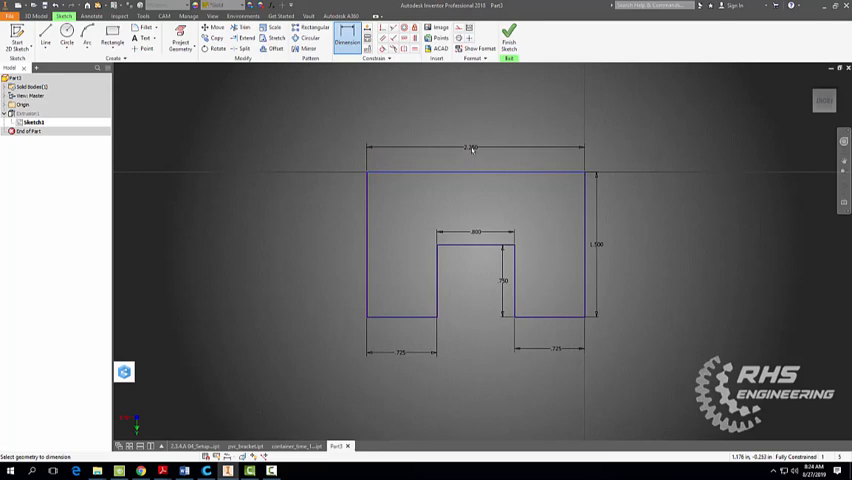
left_click(472, 148)
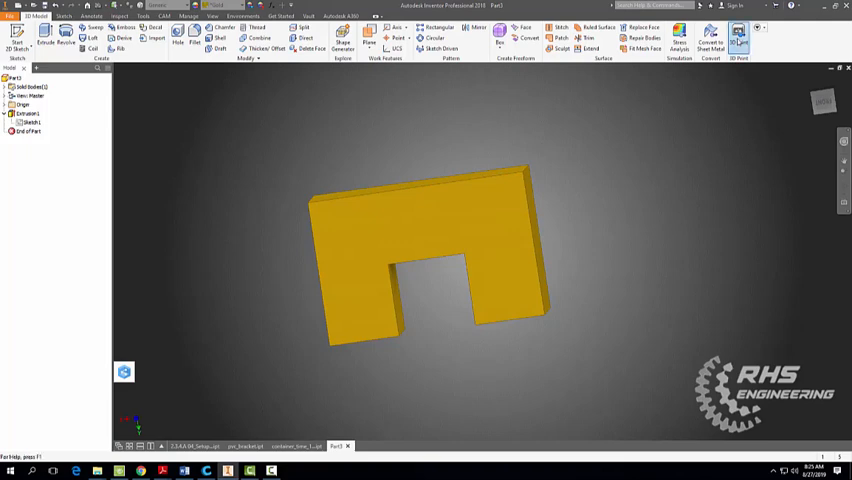
Step: Start 3D Print, accept the save prompt, and save the part to the Desktop
left_click(738, 37)
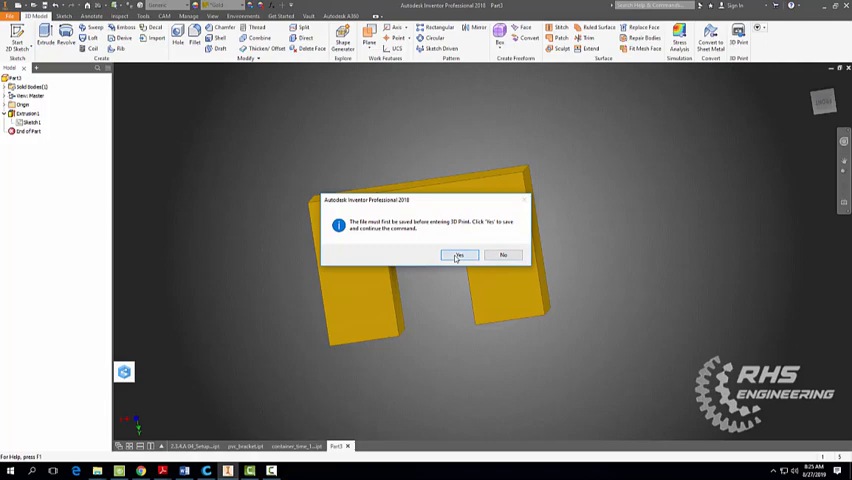
left_click(459, 255)
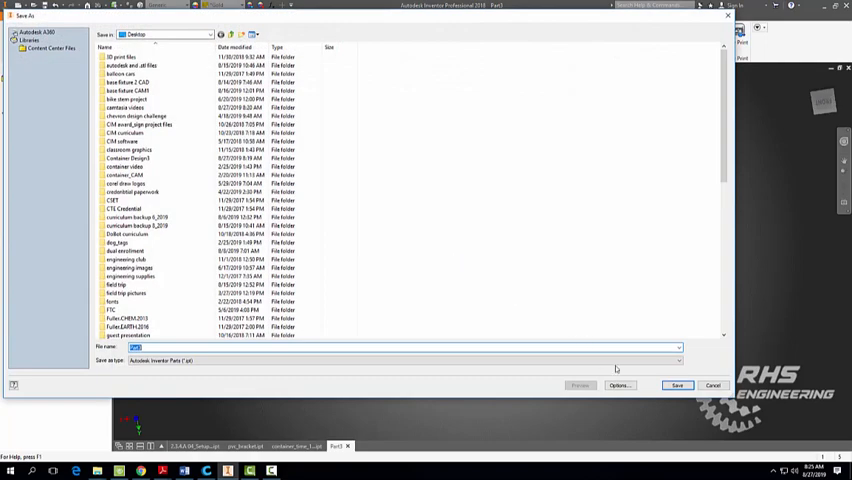
left_click(677, 385)
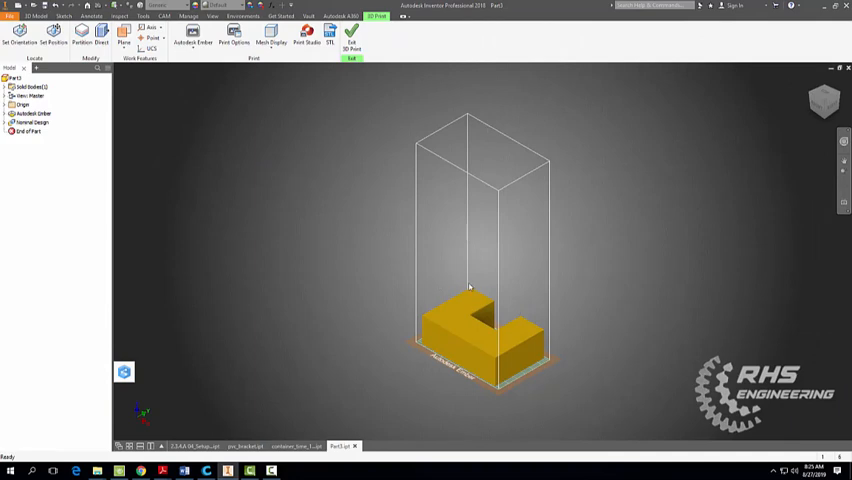
mouse_move(466, 237)
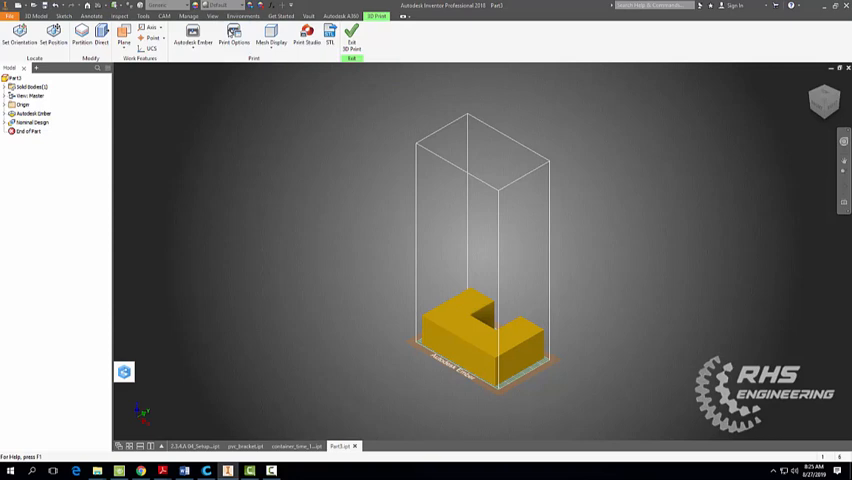
Step: Set the STL export units to millimeter and confirm the export options
left_click(329, 35)
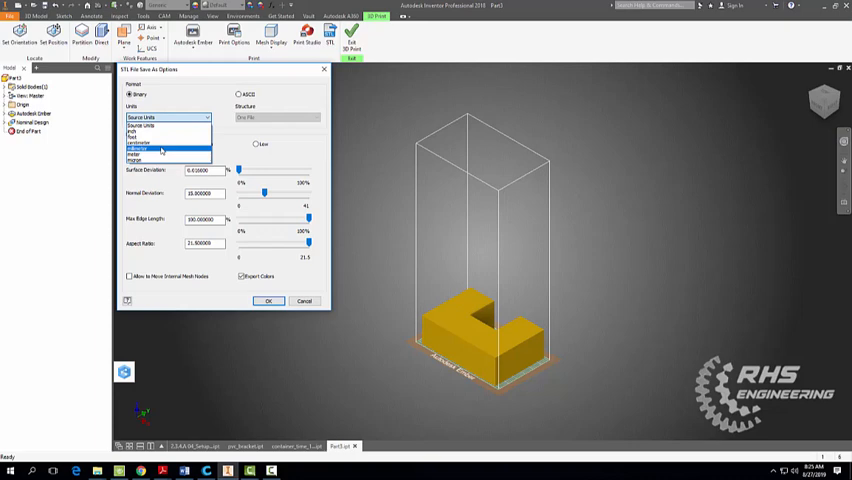
left_click(160, 149)
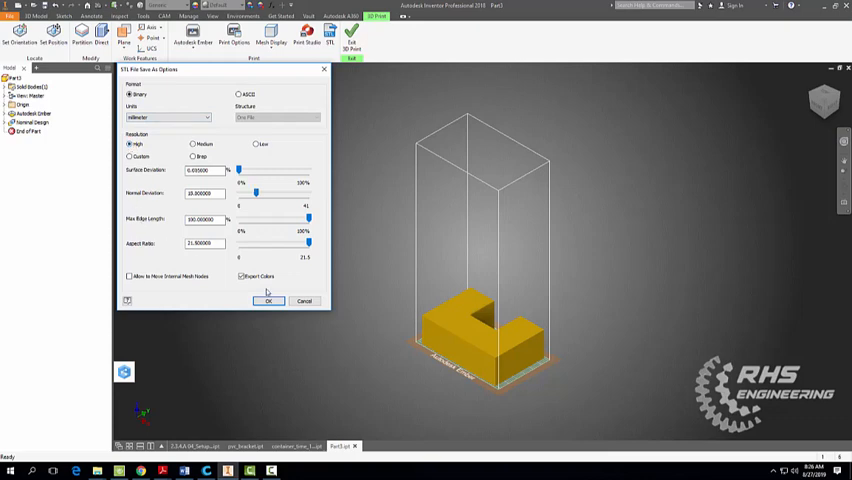
left_click(268, 301)
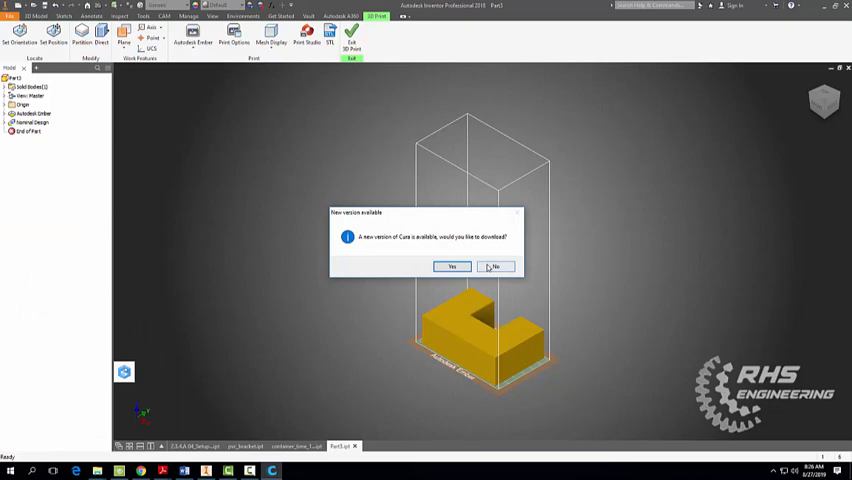
Step: Decline the Cura update and start the Add new machine wizard
left_click(495, 266)
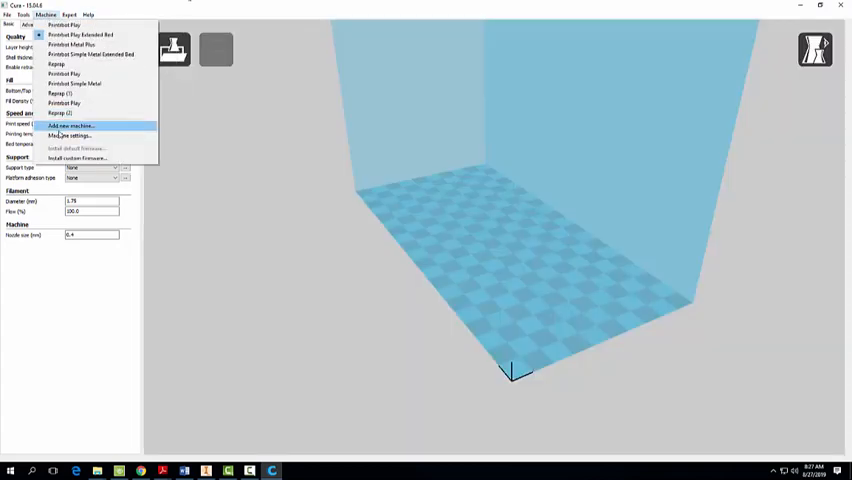
left_click(71, 125)
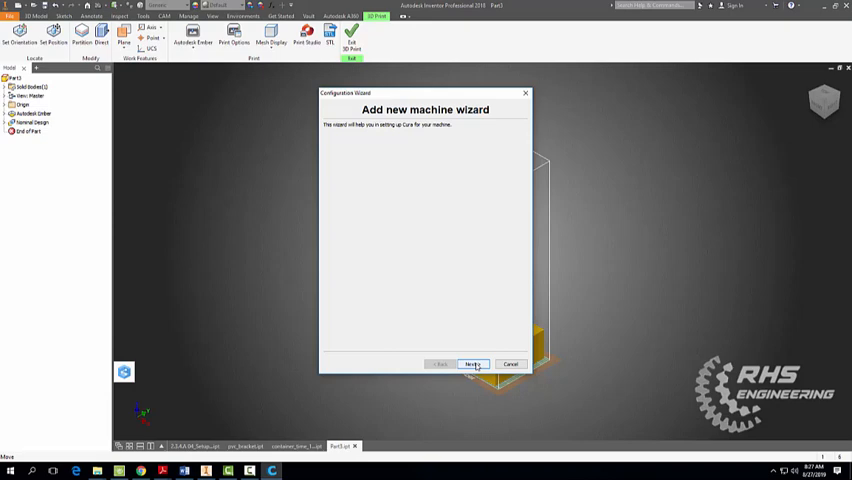
Step: Choose Printrbot as the machine and Simple Metal as its model in the wizard
left_click(473, 363)
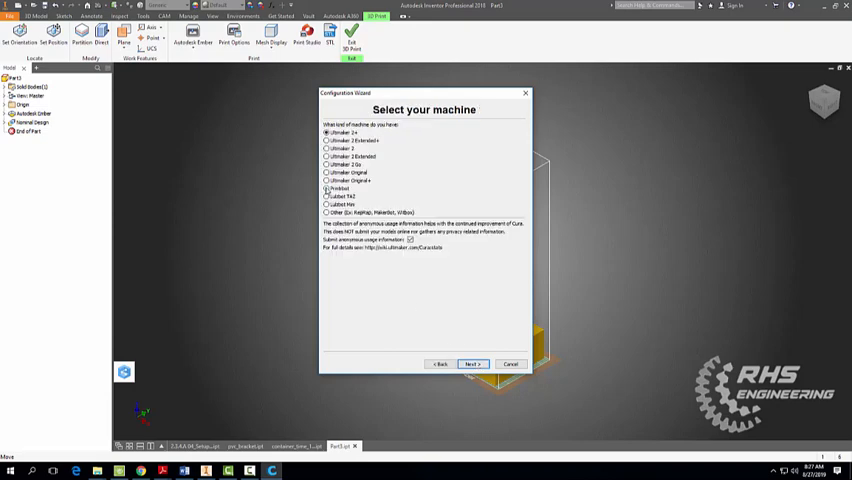
left_click(327, 188)
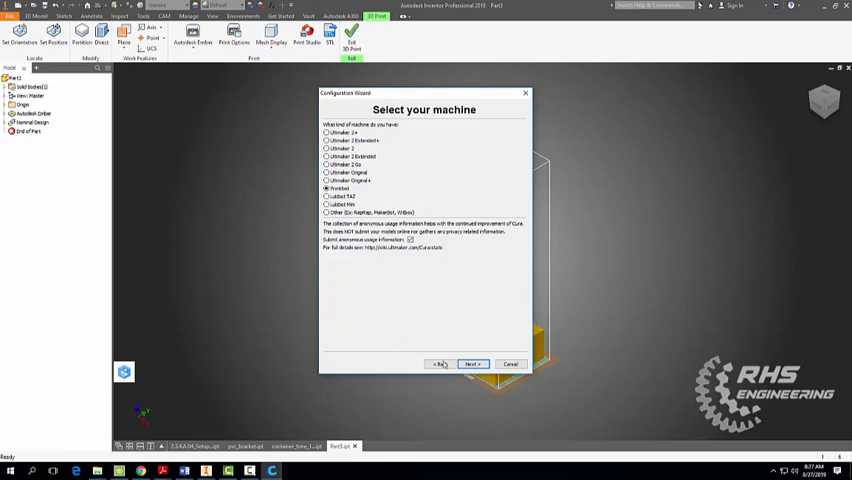
left_click(472, 363)
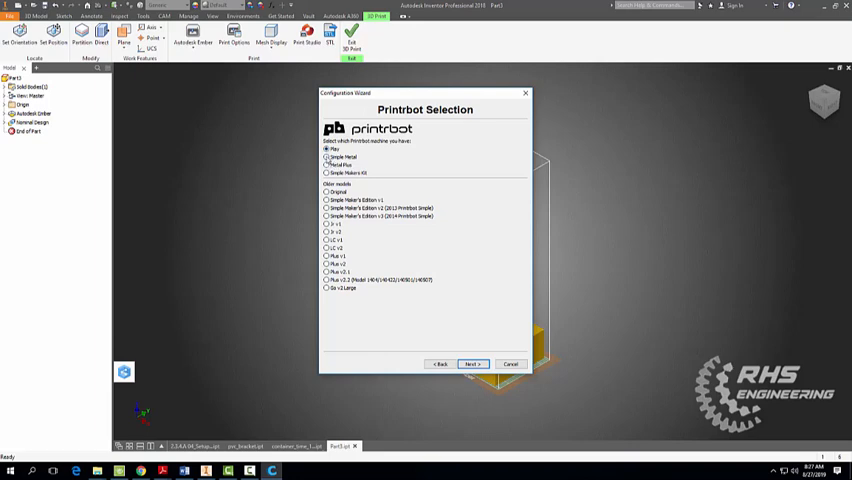
left_click(327, 157)
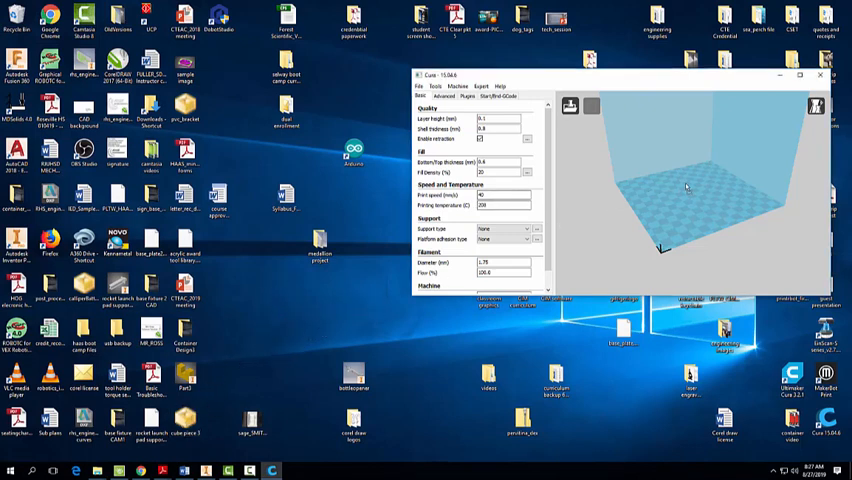
Step: Rotate the part upright, keep Support type None, then lay it flat with notch up
left_click(800, 75)
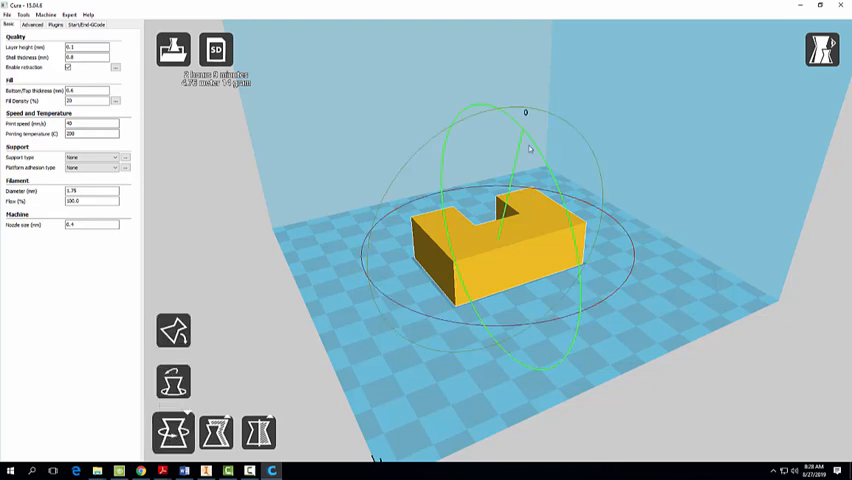
left_click_drag(530, 148, 558, 330)
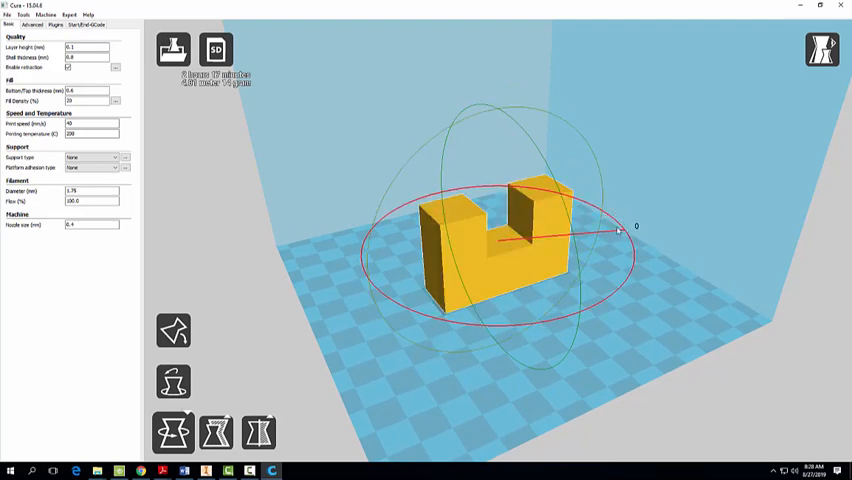
left_click_drag(620, 228, 520, 165)
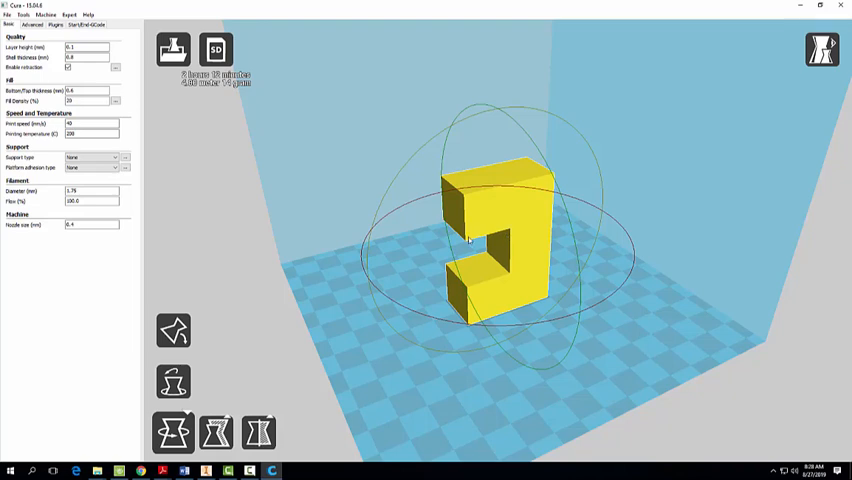
mouse_move(485, 240)
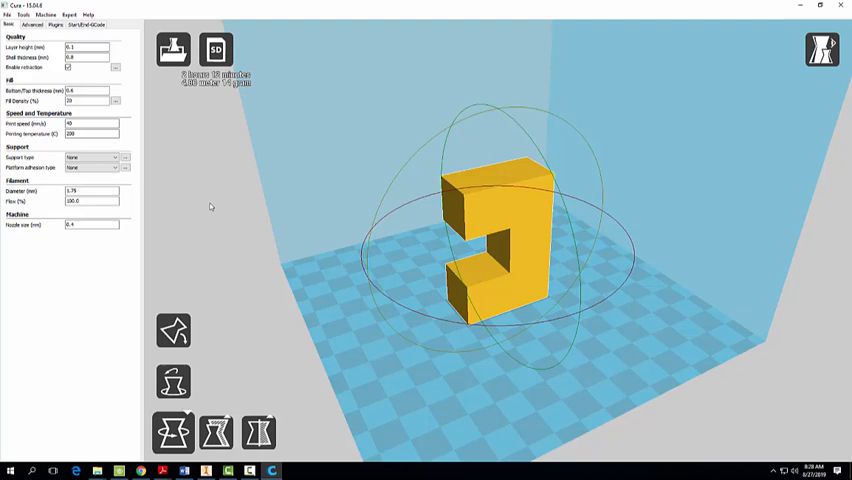
left_click(91, 157)
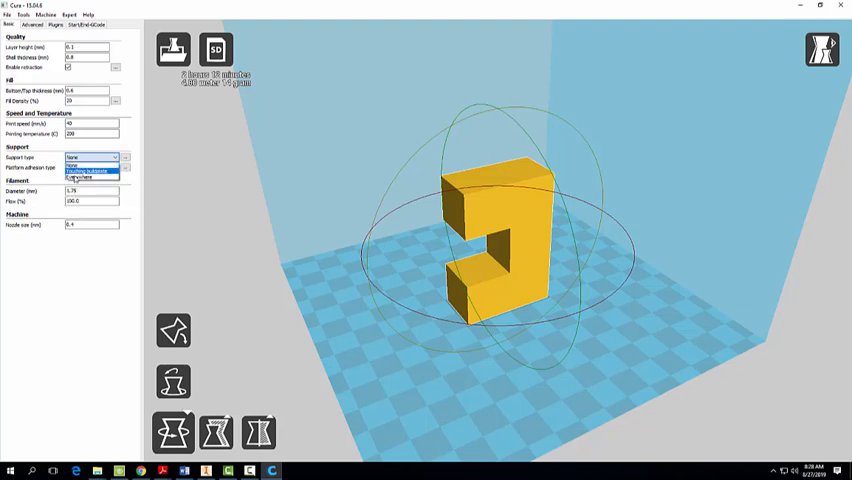
left_click(88, 170)
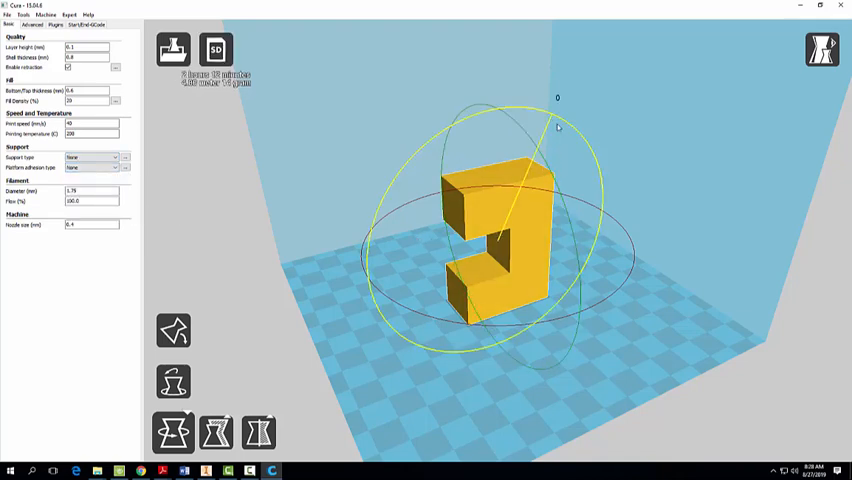
left_click_drag(557, 128, 623, 261)
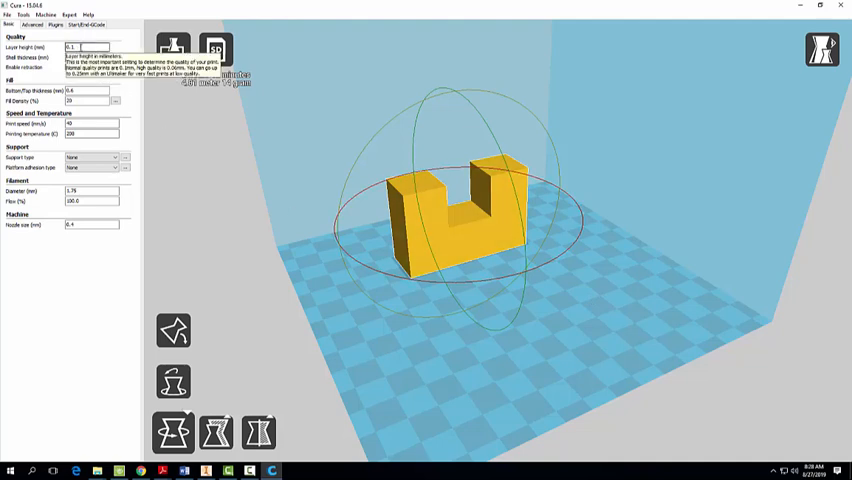
Step: Set layer height 0.3, shell and bottom/top 1.2, temperature 220; check filament and flow
left_click(86, 47)
type("0.3")
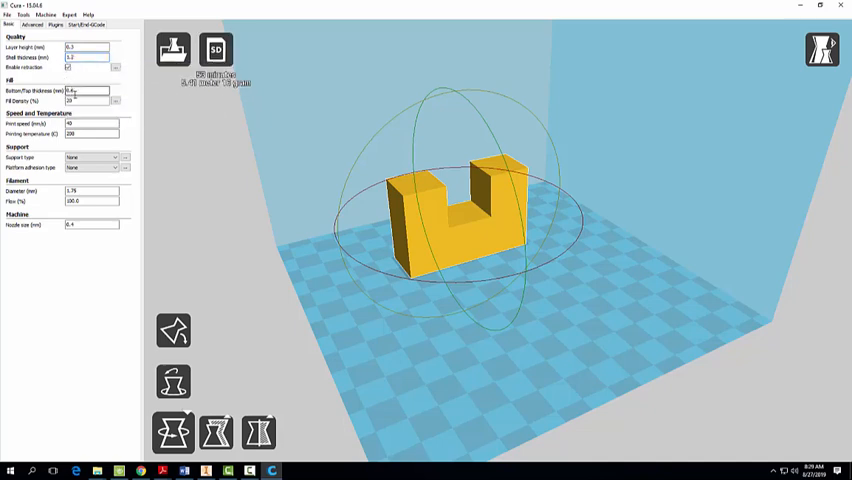
left_click(85, 91)
type("1.2")
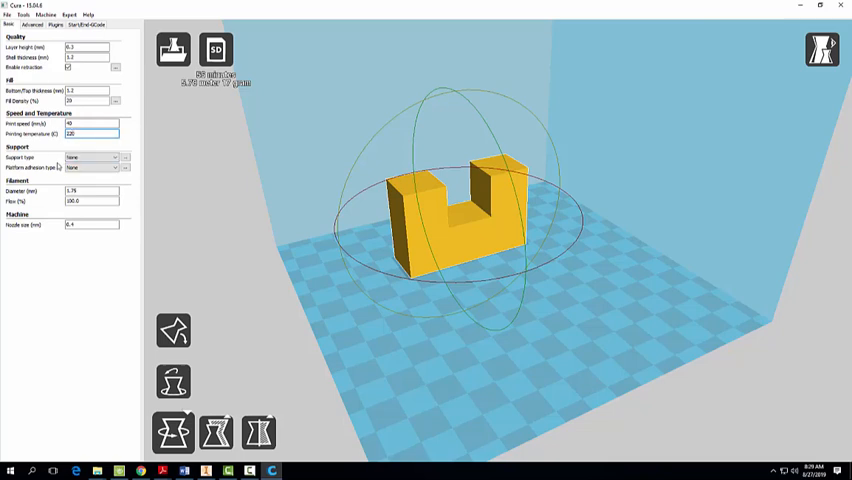
mouse_move(90, 157)
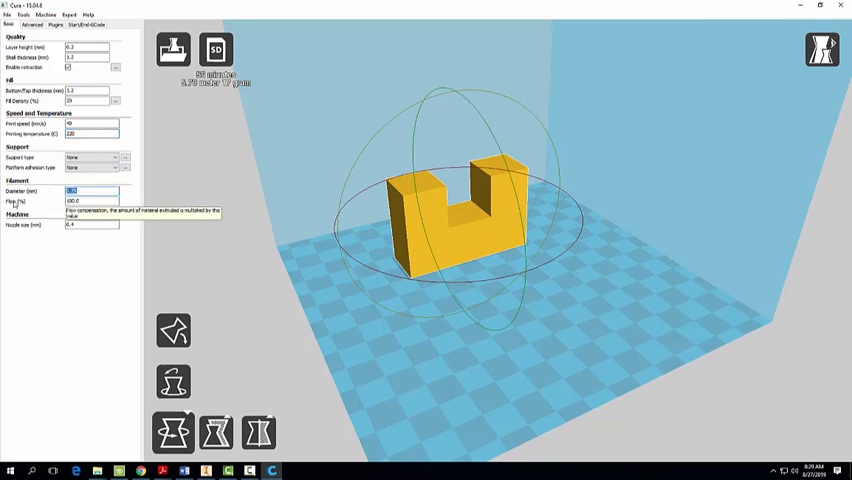
left_click(90, 201)
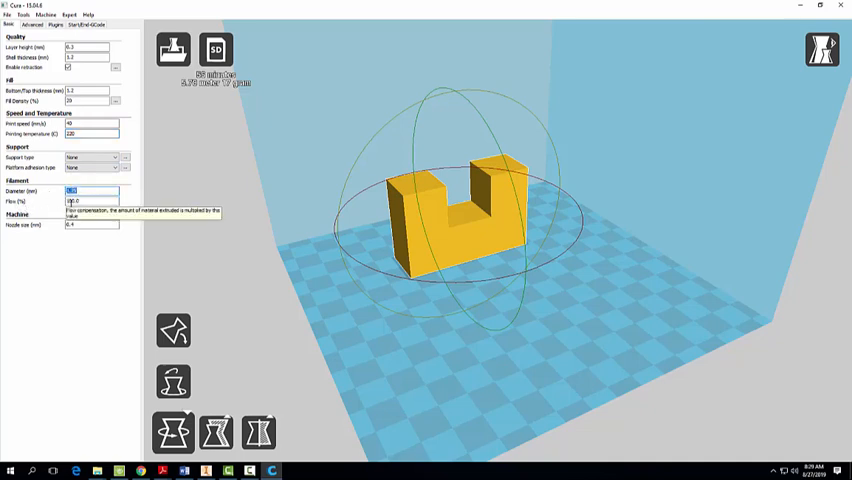
left_click(91, 224)
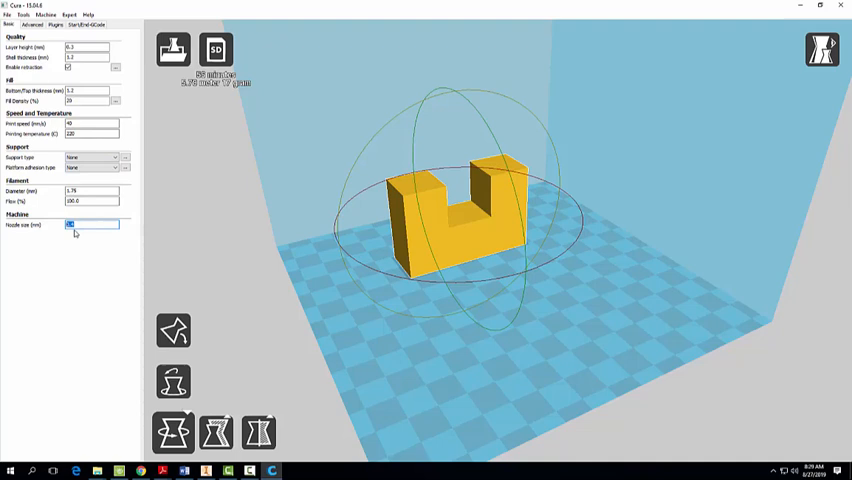
mouse_move(216, 432)
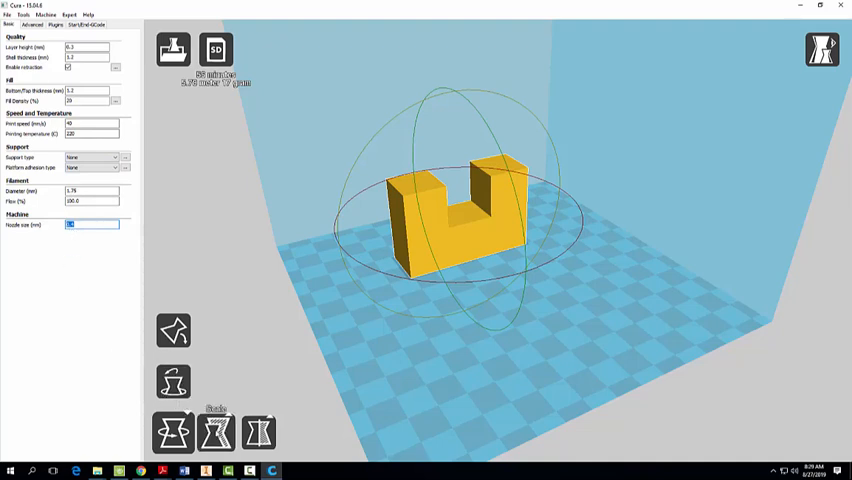
Step: Enter Scale X 1.0 with uniform scaling to restore 57.2 × 19.0 × 38.1 mm
left_click(216, 331)
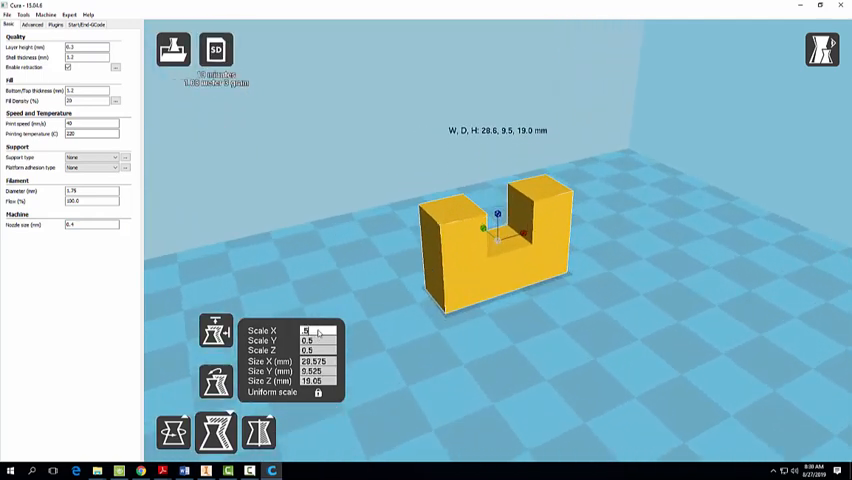
type("1.0")
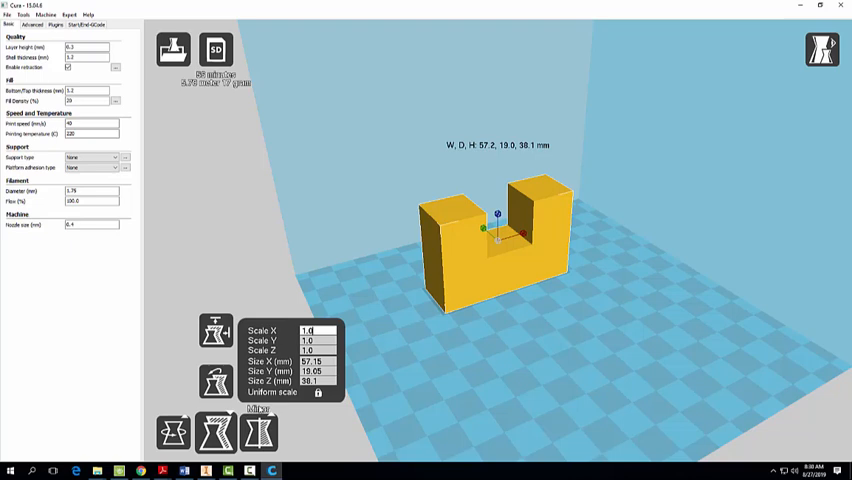
left_click(200, 160)
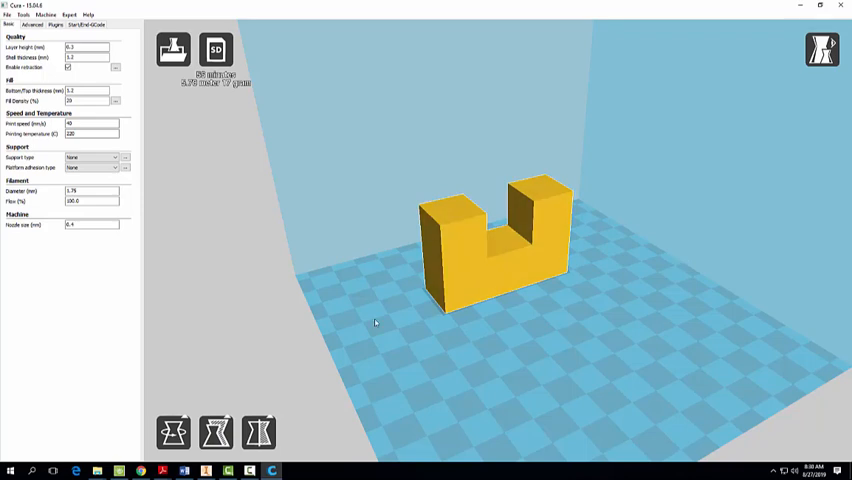
mouse_move(651, 235)
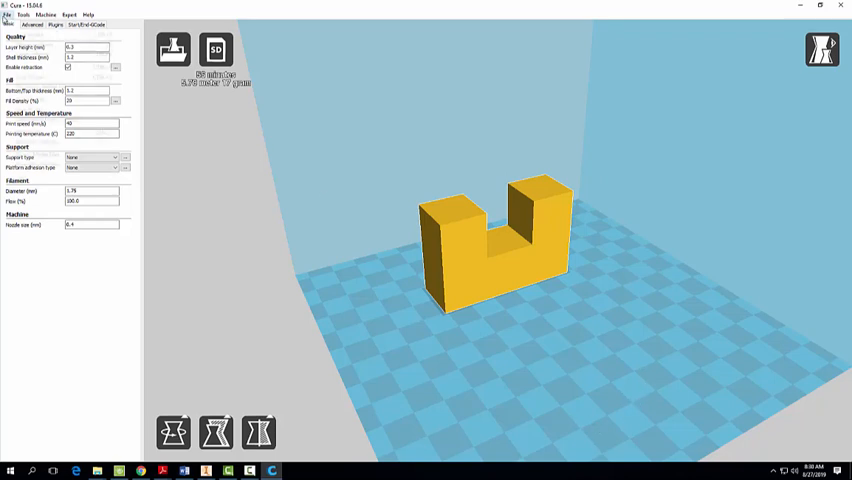
Step: Choose Save GCode from Cura's File menu
left_click(8, 15)
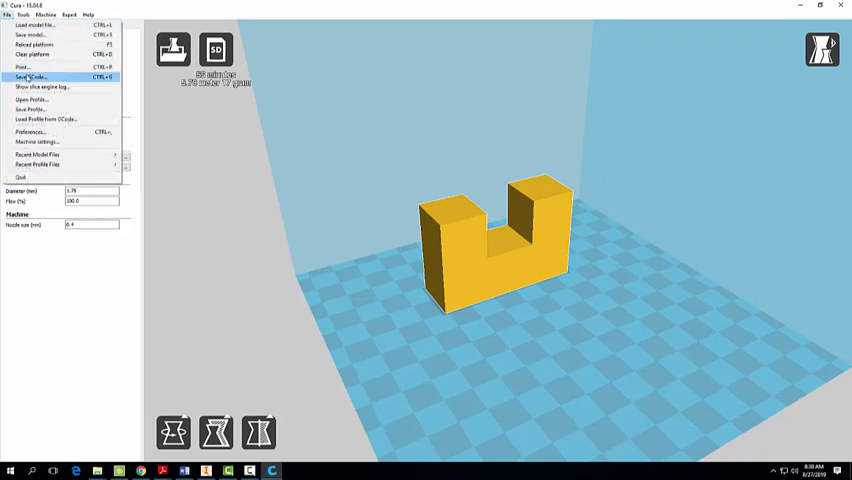
mouse_move(22, 67)
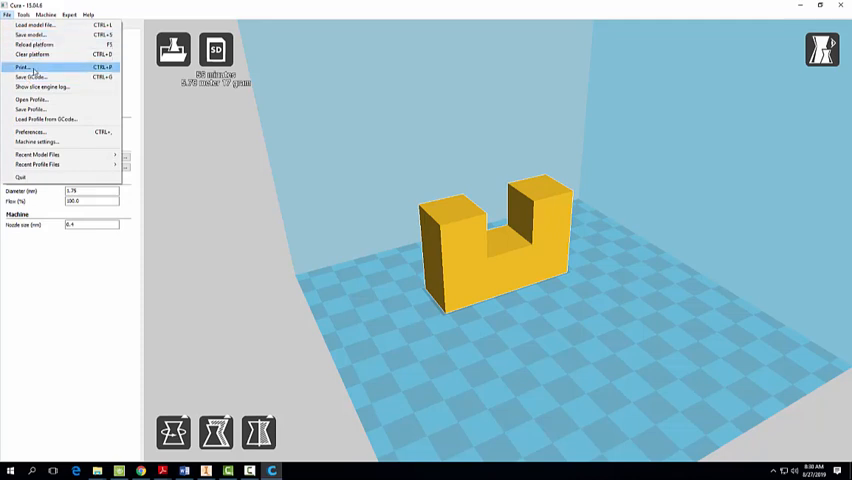
mouse_move(31, 77)
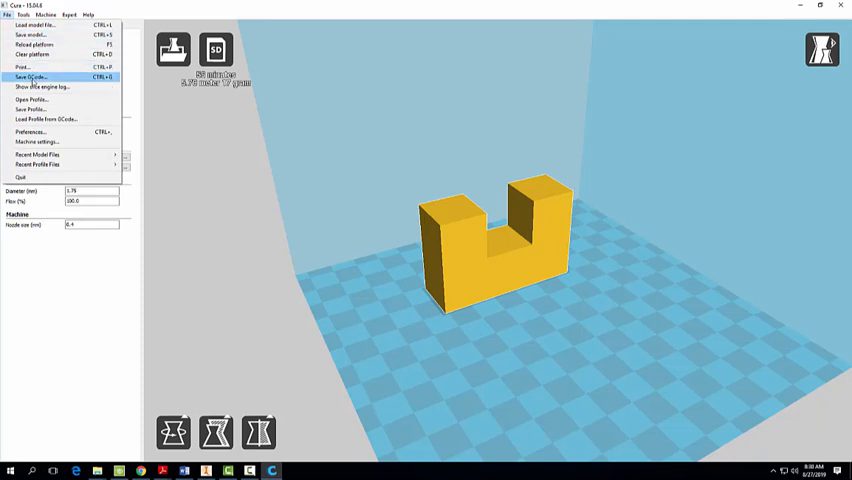
left_click(30, 77)
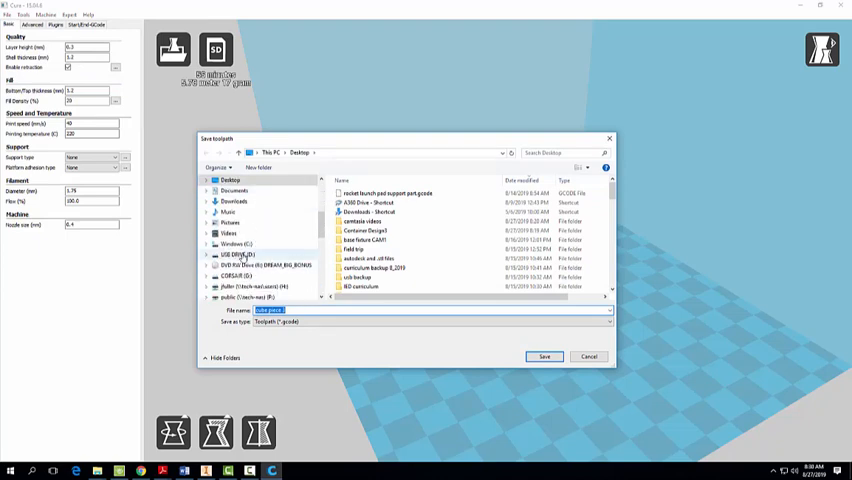
Step: Save the G-code as 'cube piece your name' on the CORSAIR (G:) drive
left_click(231, 243)
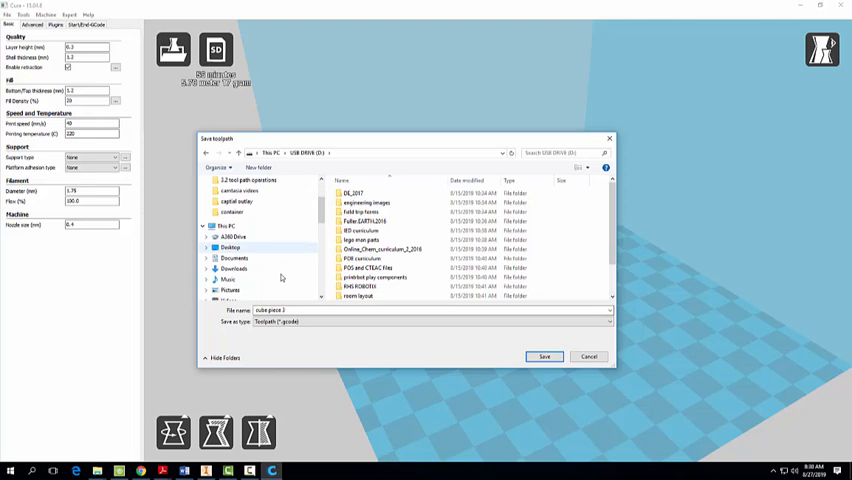
left_click(235, 286)
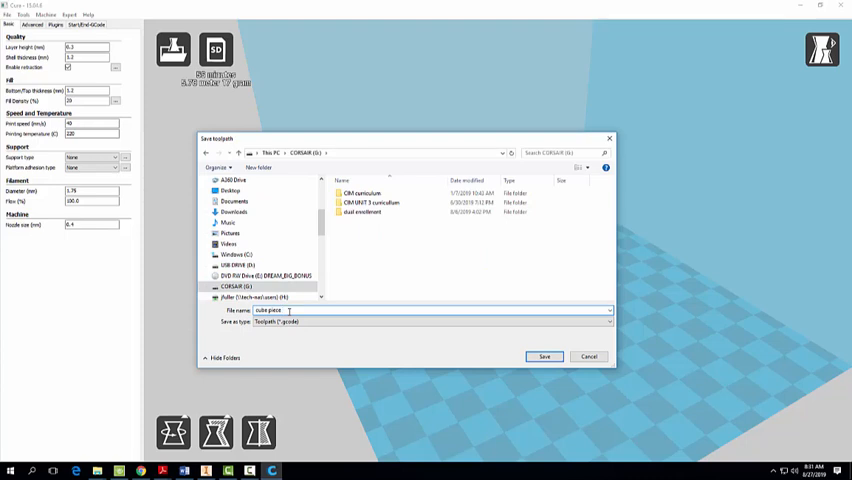
type("your name")
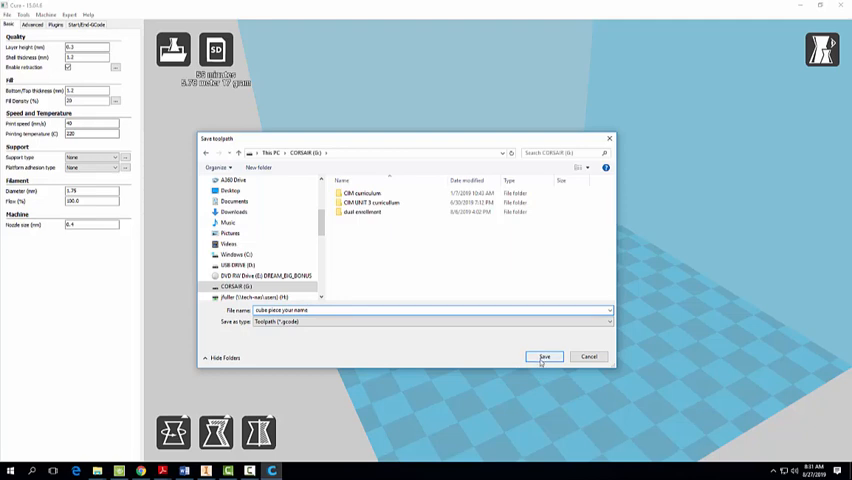
left_click(544, 357)
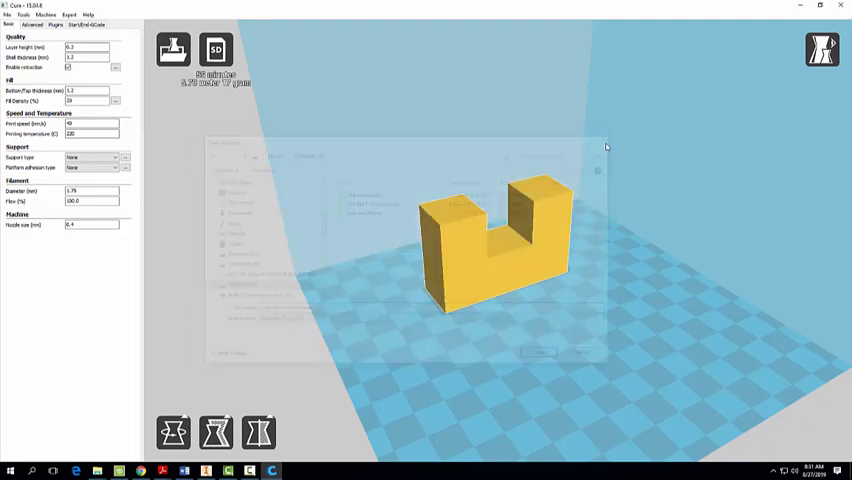